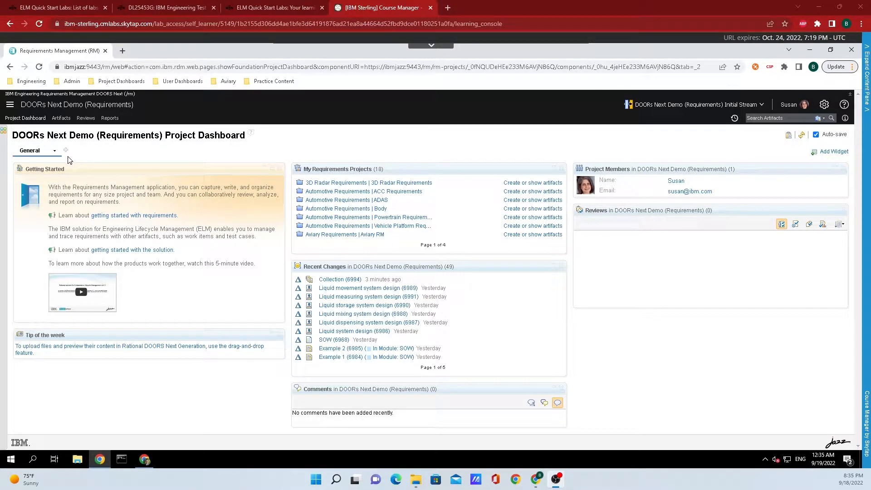
- Add a new dashboard tab beside General and name it 'Example dashboard'
left_click(65, 150)
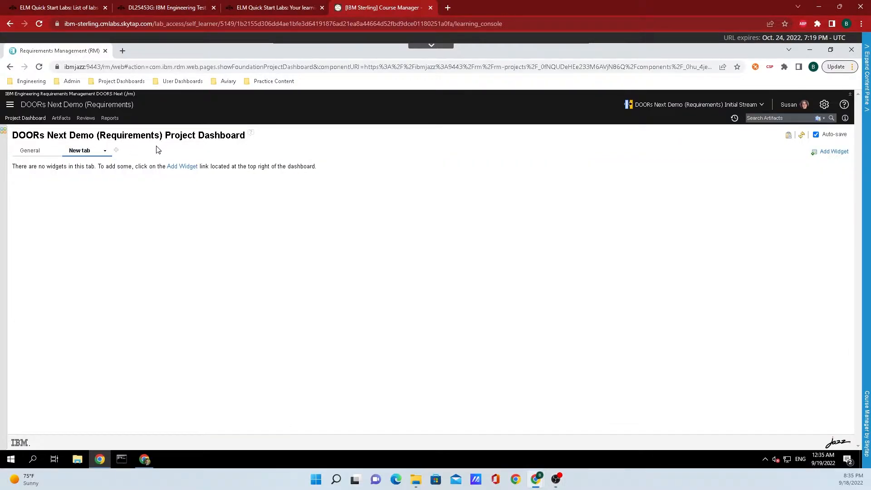
double_click(81, 151)
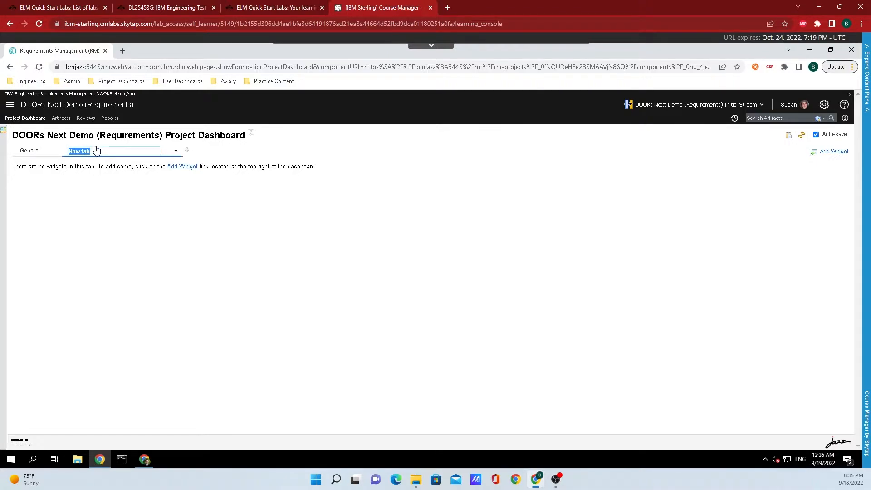
type("Exampl")
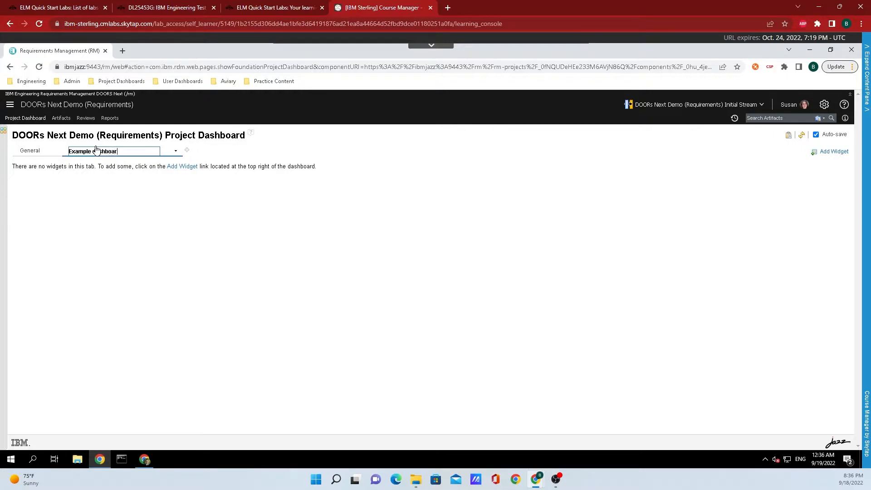
left_click(227, 191)
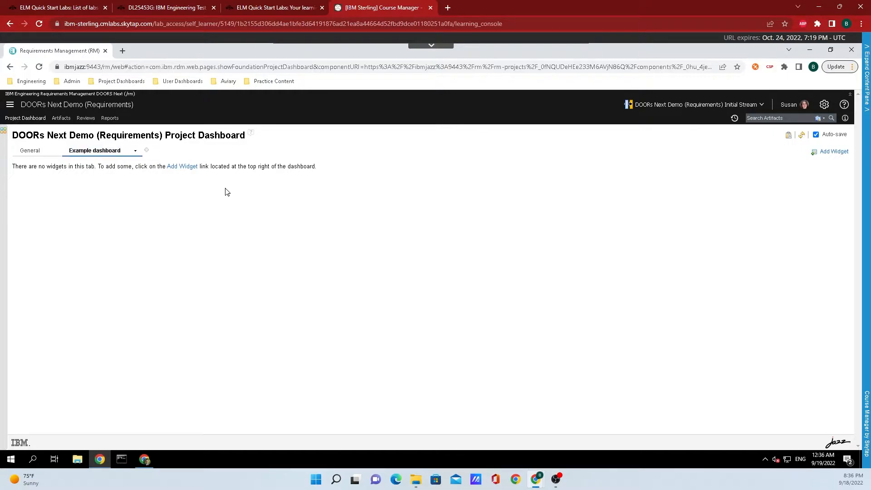
mouse_move(219, 198)
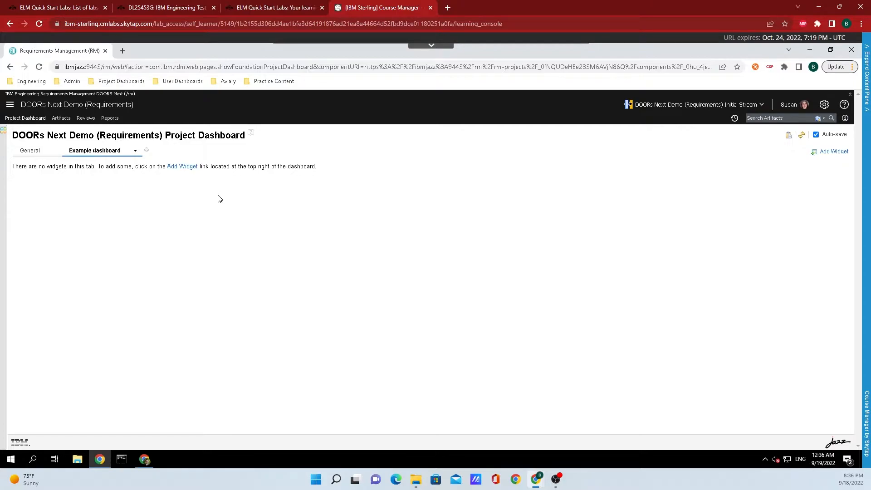
mouse_move(174, 183)
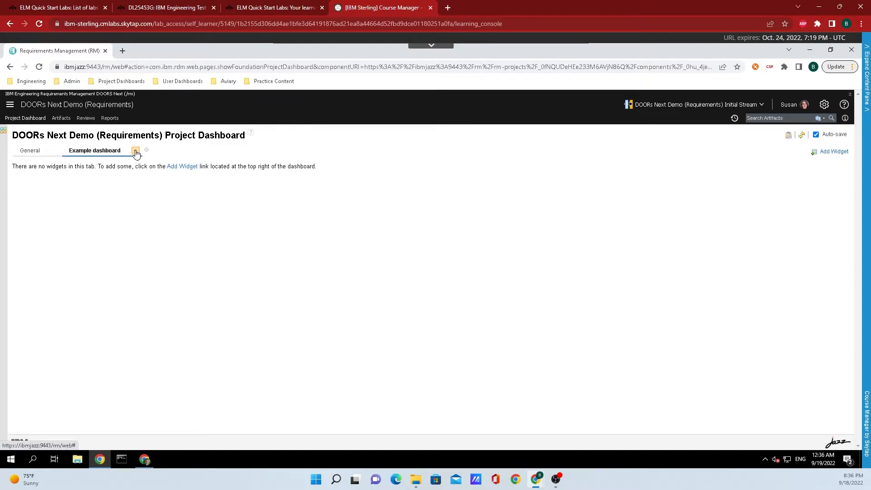
- Open the Example dashboard tab's options menu to reach the Layout settings
left_click(135, 151)
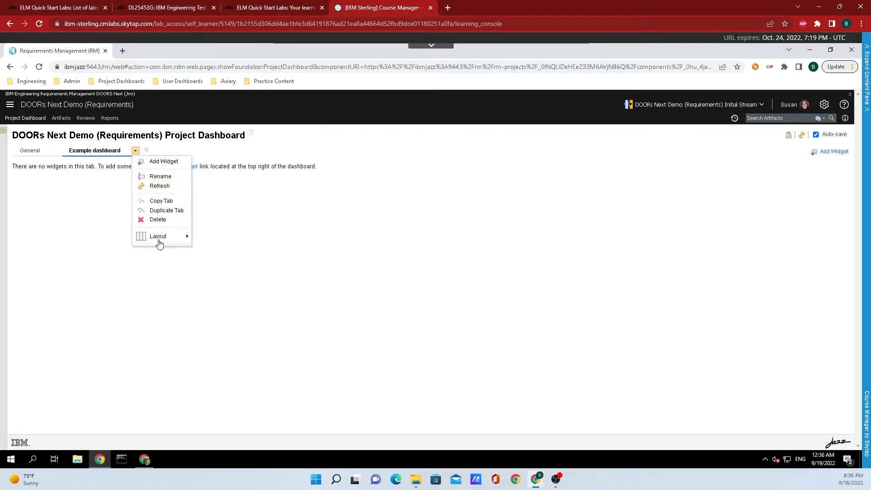
mouse_move(164, 161)
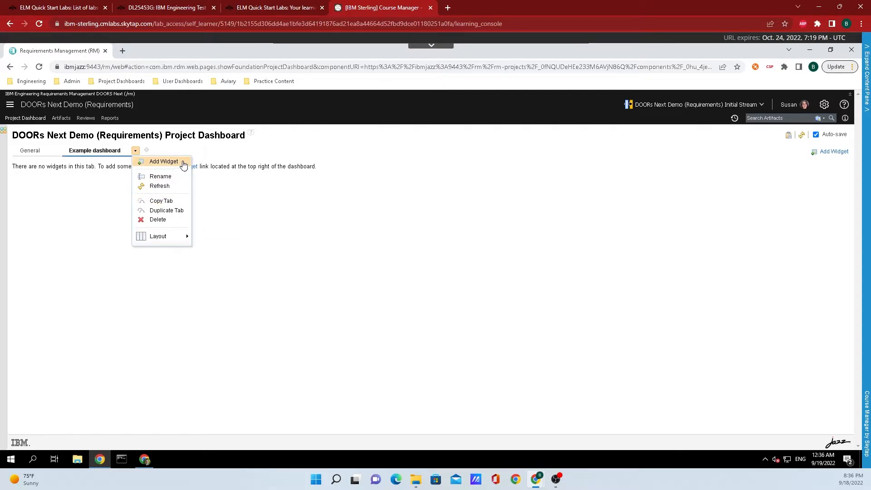
mouse_move(176, 188)
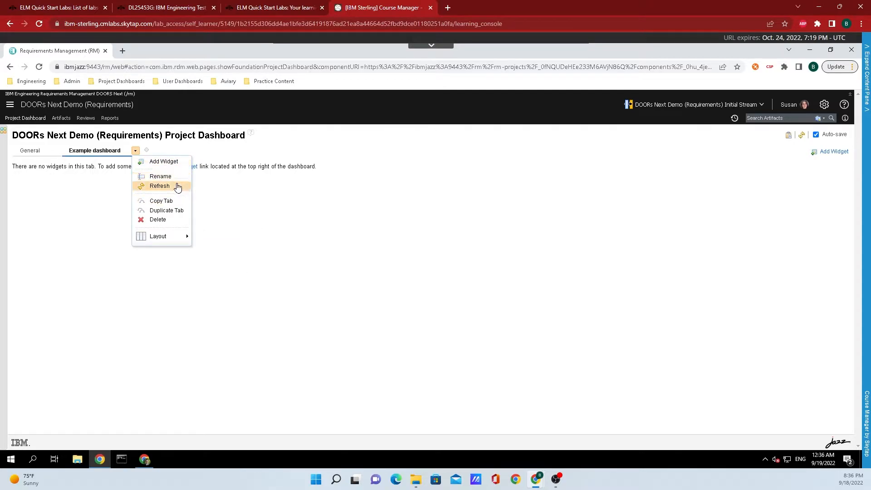
mouse_move(172, 204)
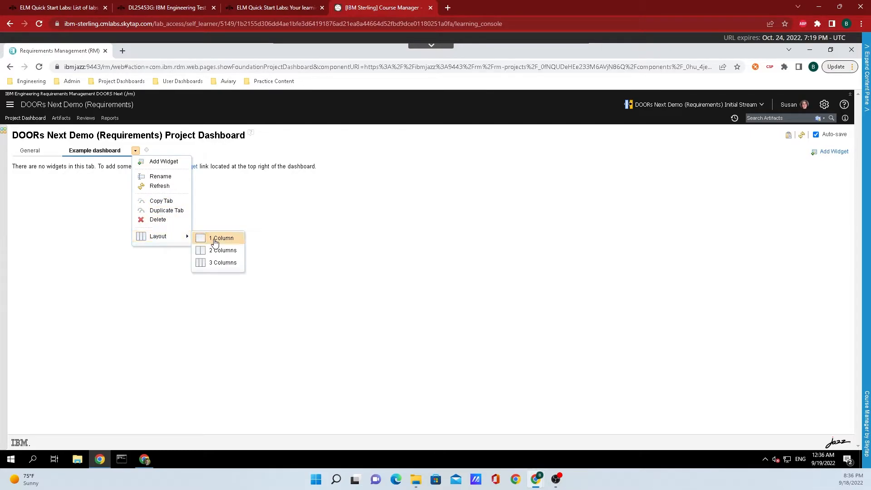
mouse_move(218, 263)
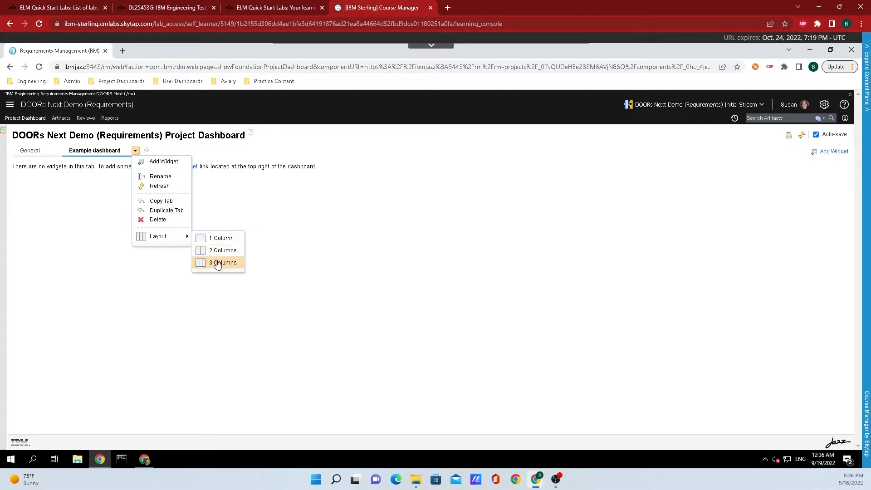
mouse_move(220, 266)
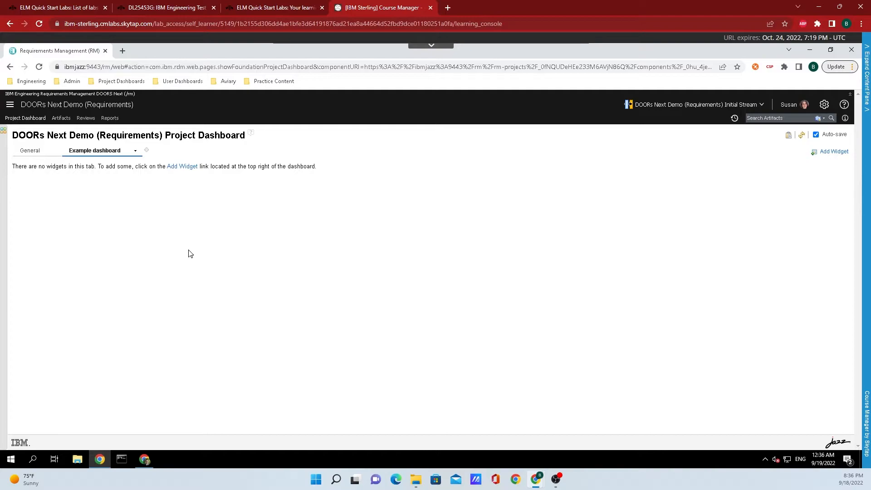
mouse_move(195, 247)
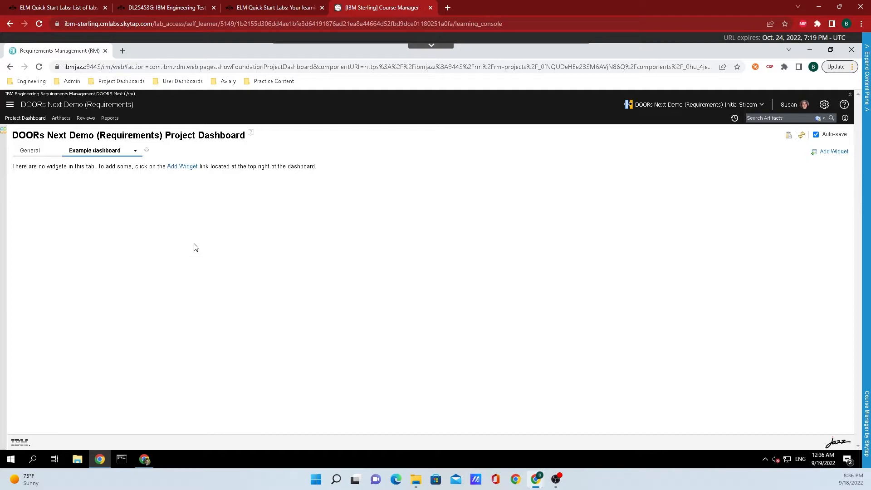
mouse_move(407, 202)
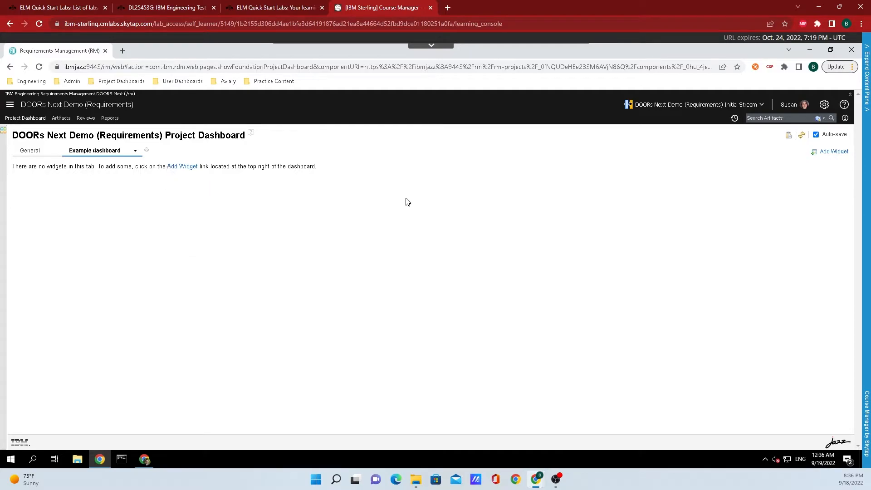
mouse_move(136, 154)
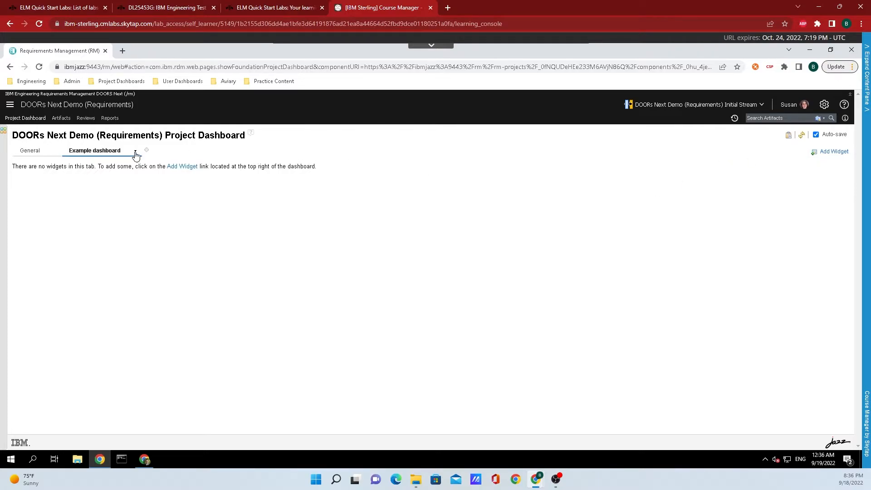
- Open the widget catalog from the Example dashboard tab's options menu
left_click(135, 150)
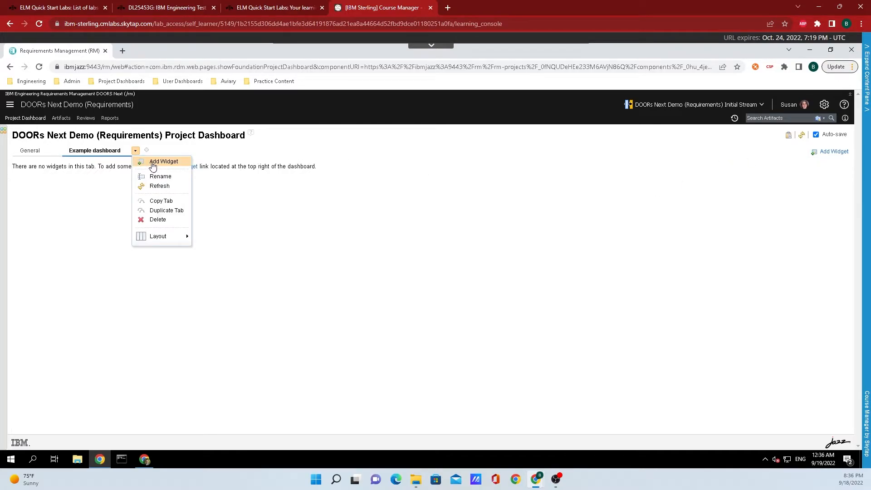
left_click(163, 161)
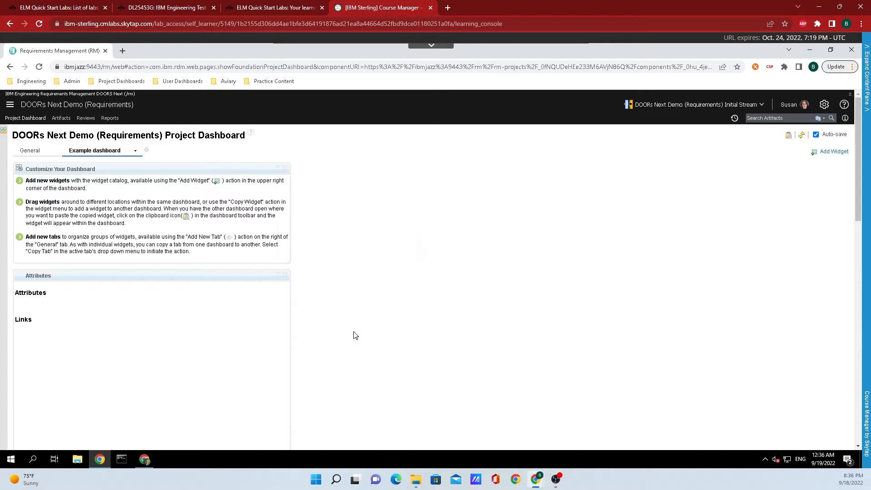
mouse_move(207, 276)
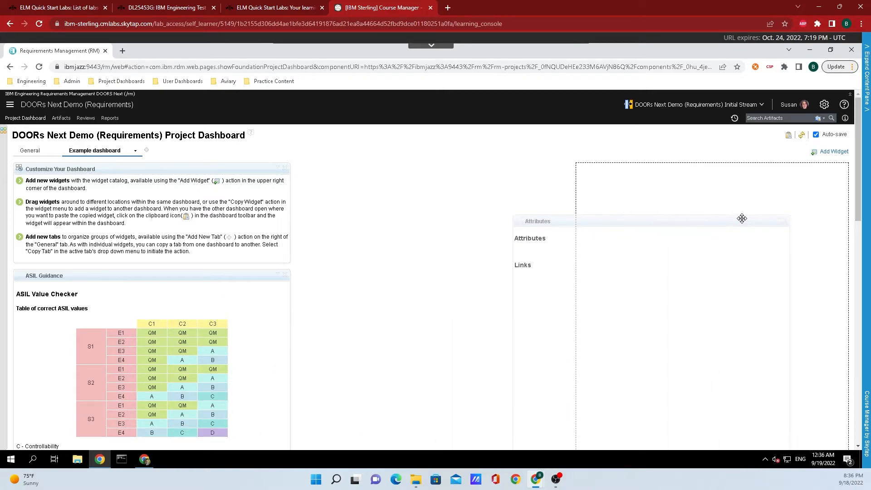
- Move the Attributes widget into the right-hand third column
left_click_drag(742, 218, 465, 192)
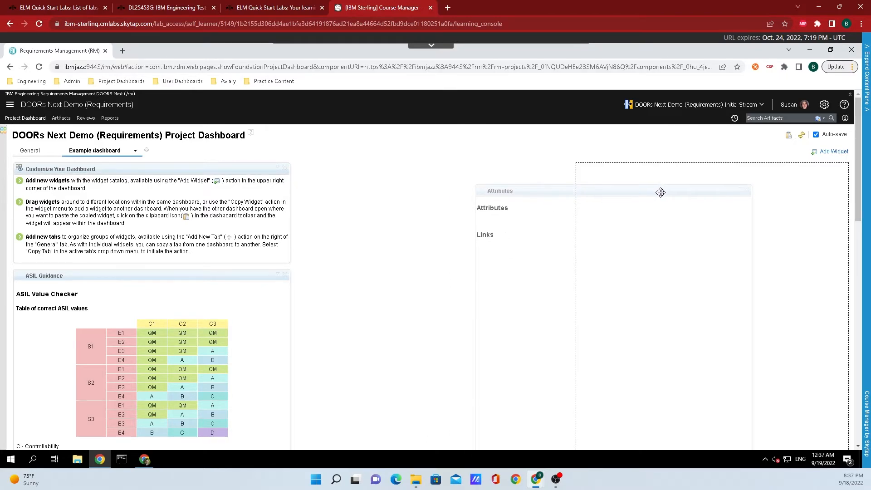
left_click_drag(660, 193, 706, 192)
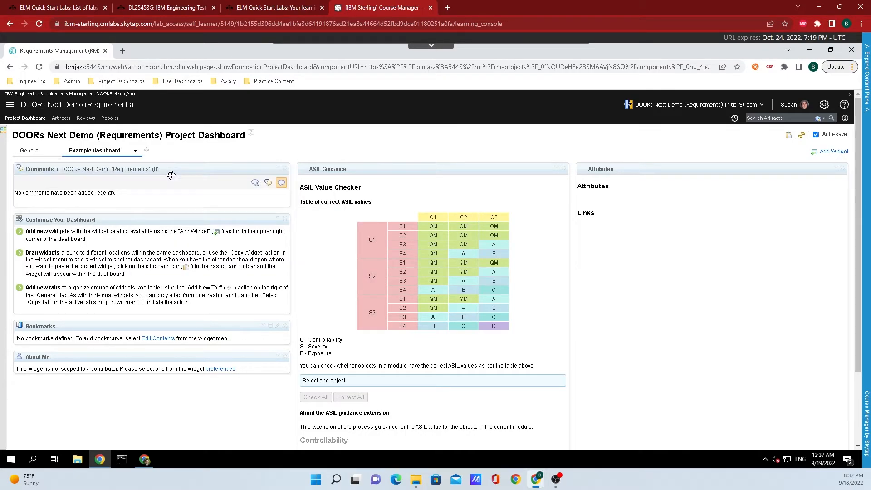
mouse_move(172, 183)
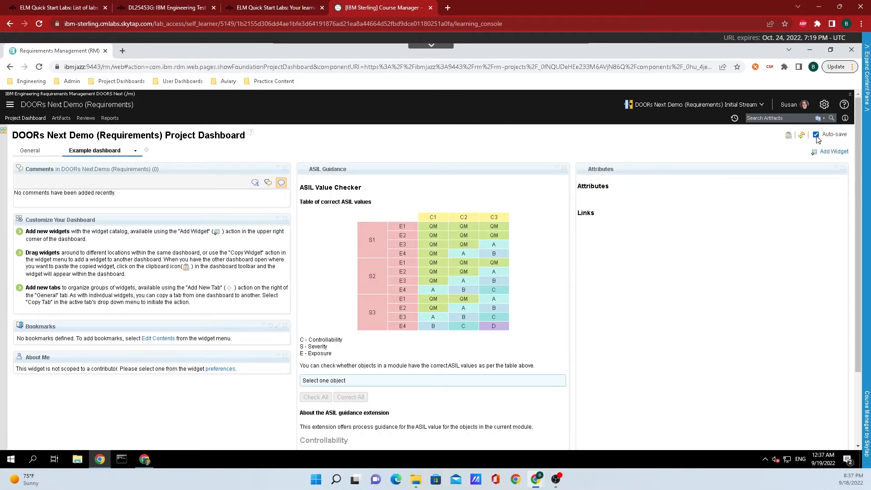
- Toggle Auto-save off and back on to save the rearranged dashboard
left_click(817, 134)
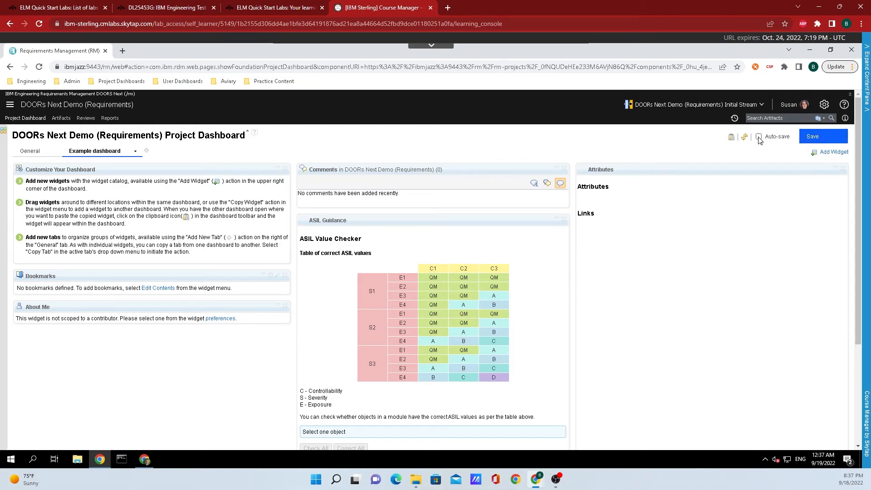
left_click(758, 136)
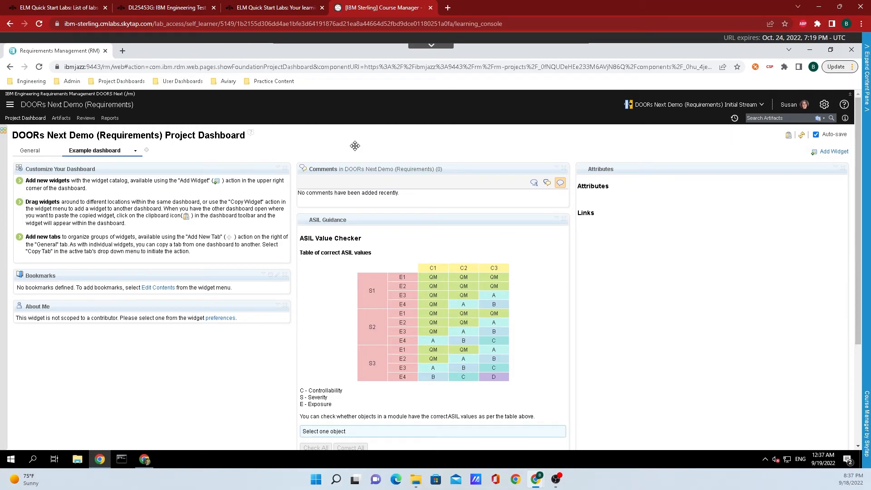
mouse_move(332, 162)
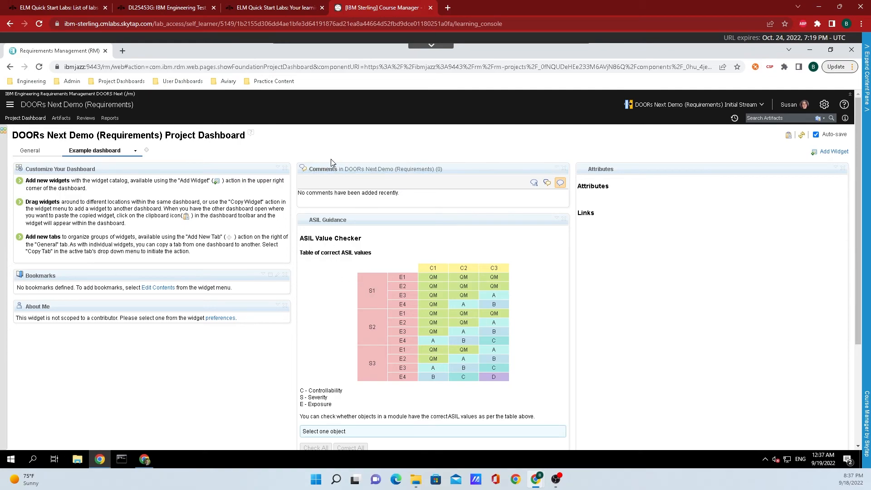